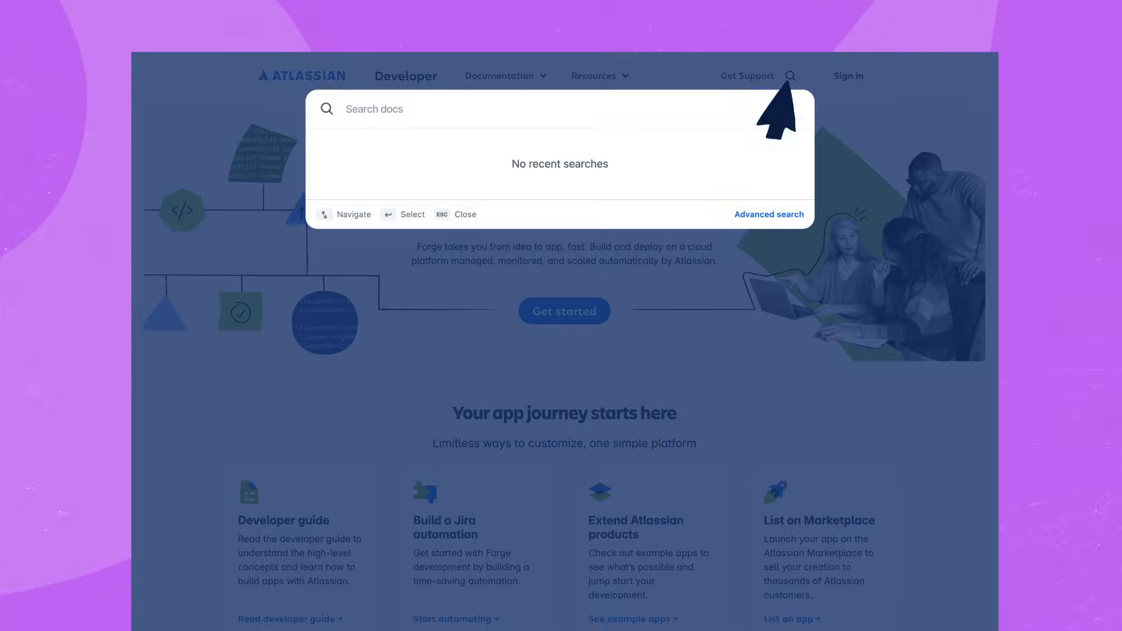
Search the Atlassian Developer docs for 'ACLI'.
text(ACLI)
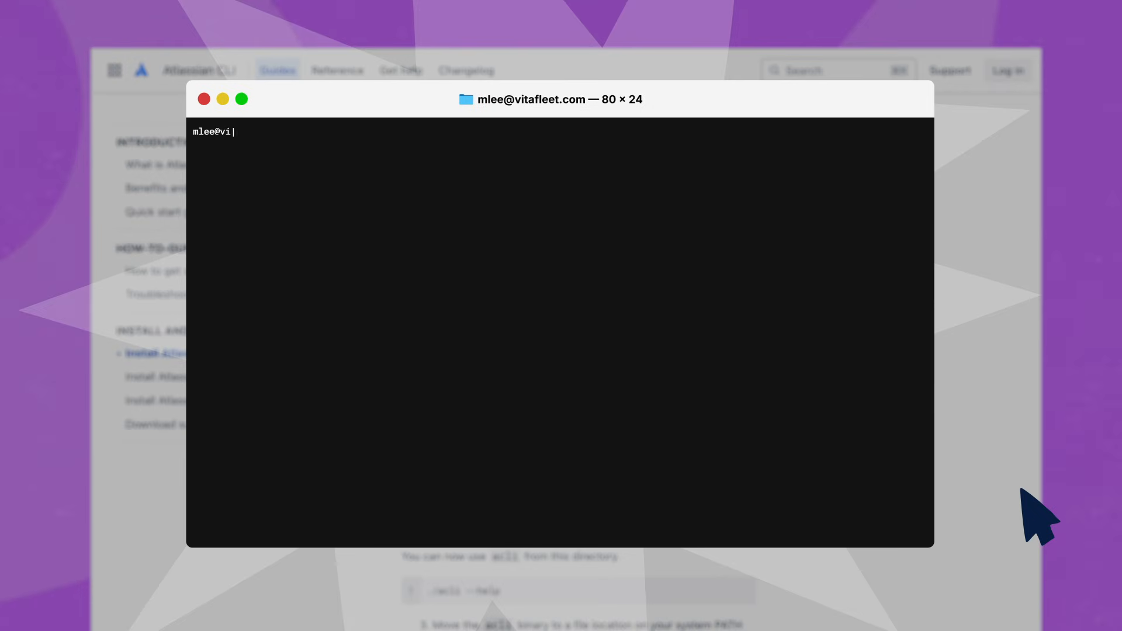
Type an acli jira workitem edit command labeling items not updated in 180 days 'toarchive'.
text(acli jira project create --from-project MAR --key BAR --name "New Produc)
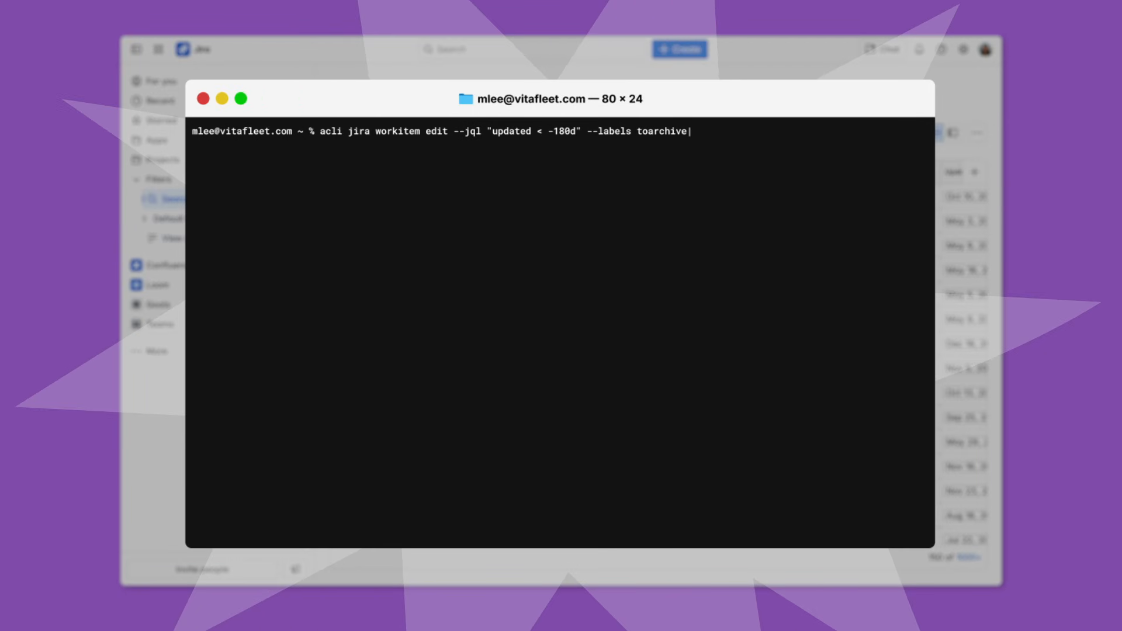
Run the bulk label edit on the 1002 stale work items, then start a toarchive comment command.
key(Enter)
text(y)
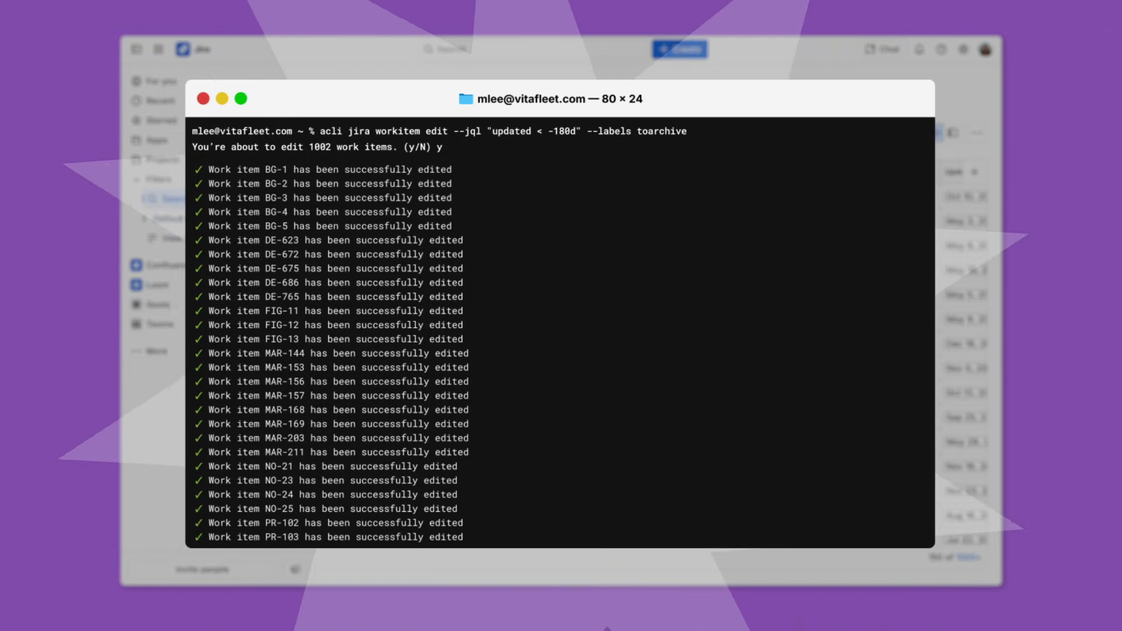
text(acli jira workitem comment --jql "labels = toarchive" --body "This work item is scheduled for archiving in 48 hours. Remove toarchive label to)
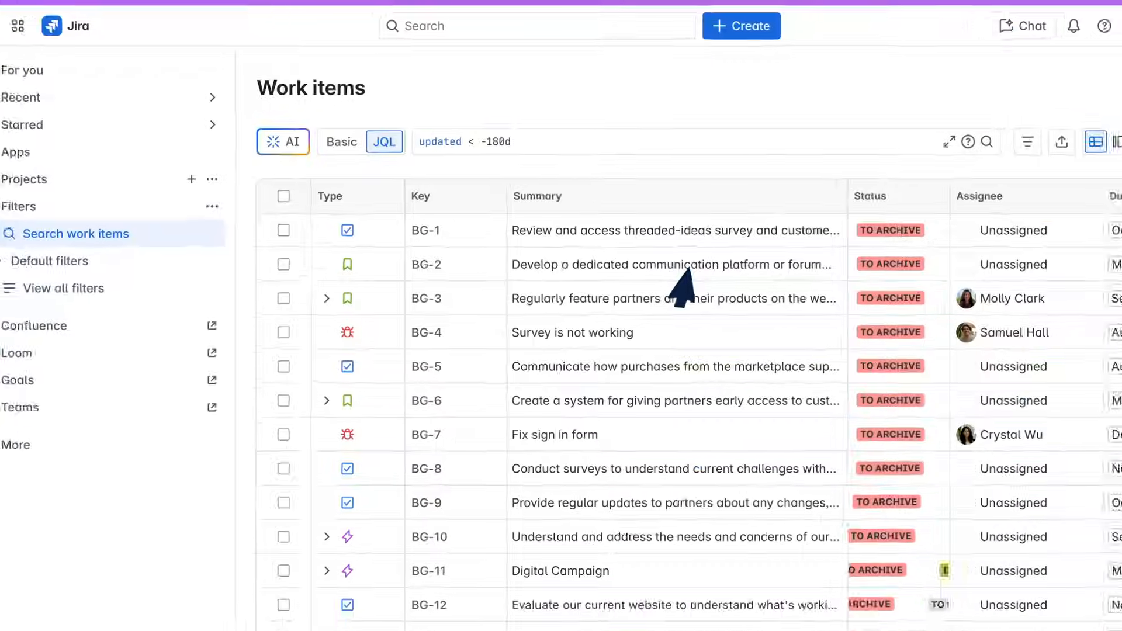
click(671, 264)
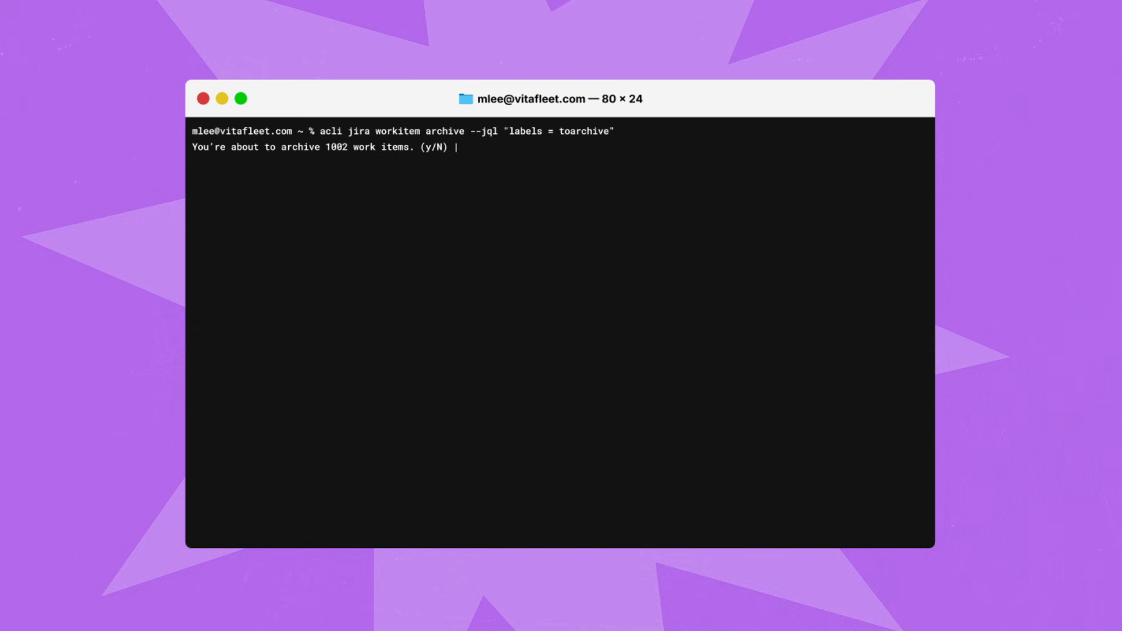
Confirm with 'y' to archive the 1002 work items labeled toarchive.
text(y)
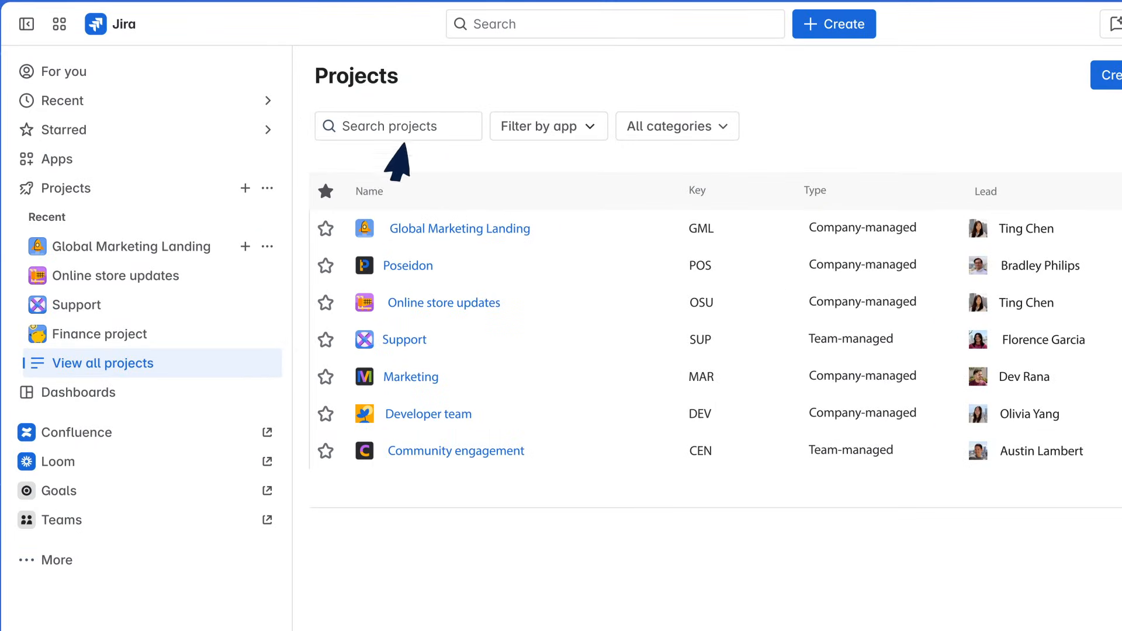
mouse_move(442, 346)
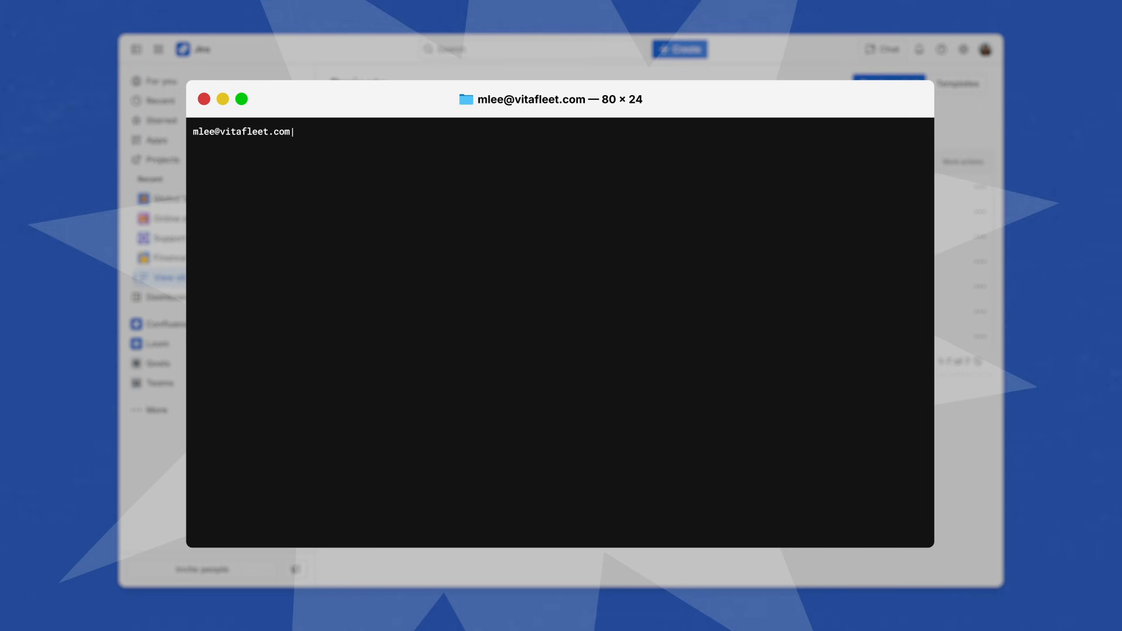
Enter the acli project create command copying MAR into key BAR, named 'New Product Laun…'.
text(acli jira project create --from-project MAR --key BAR --name "New Product Laun)
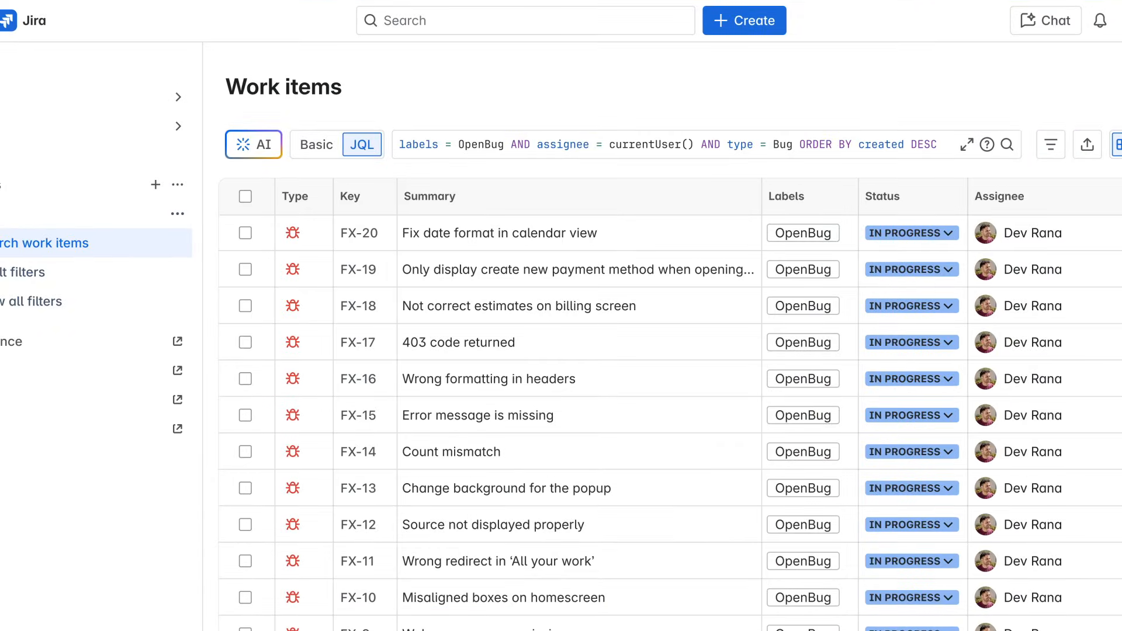
Ask Rovo Chat for a Bash script that changes OpenBug work items to Done.
scroll(down, 3)
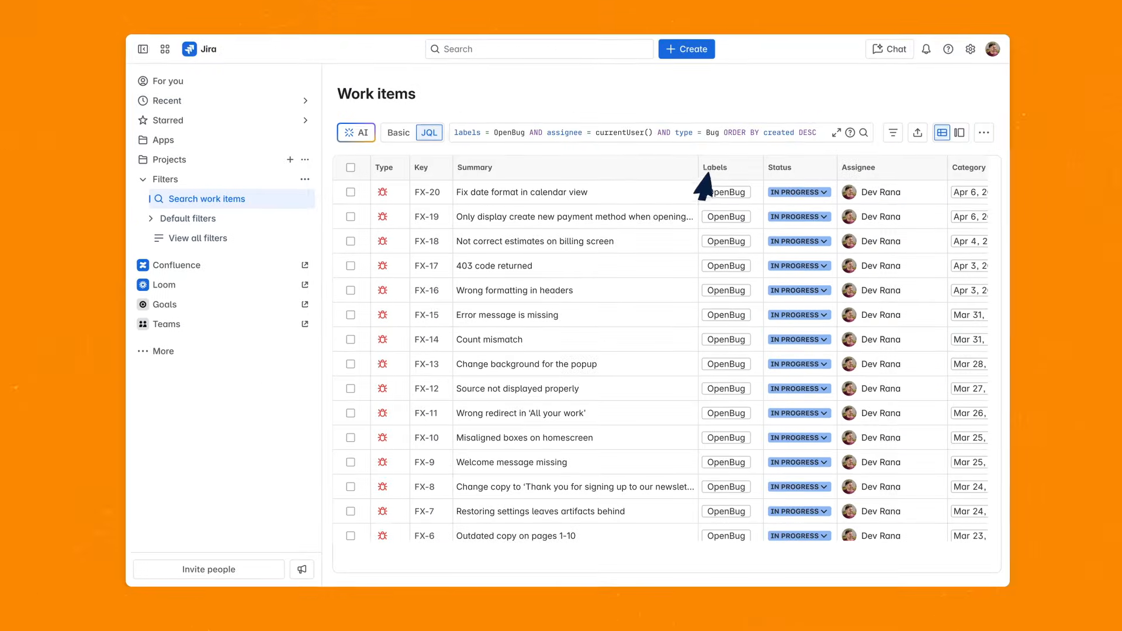
mouse_move(651, 464)
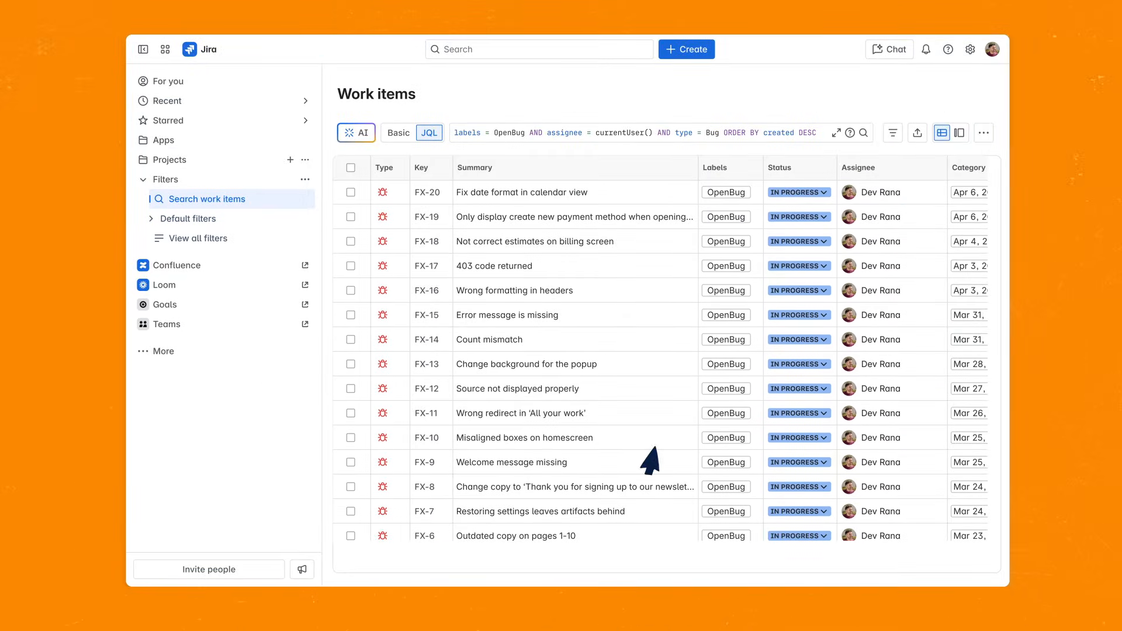
click(889, 49)
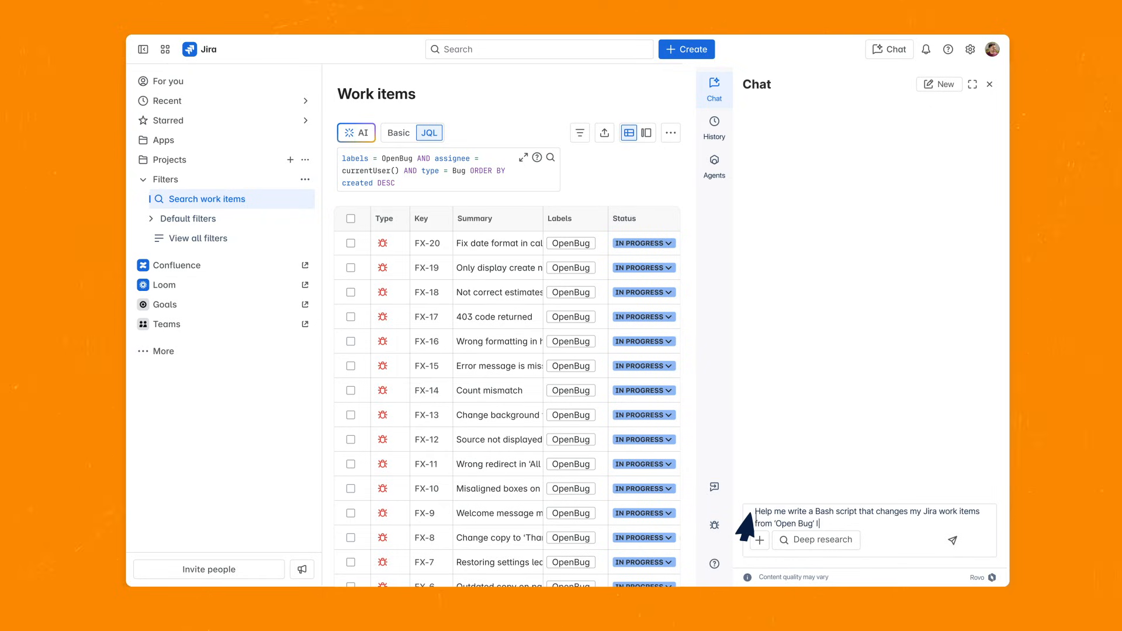
click(953, 540)
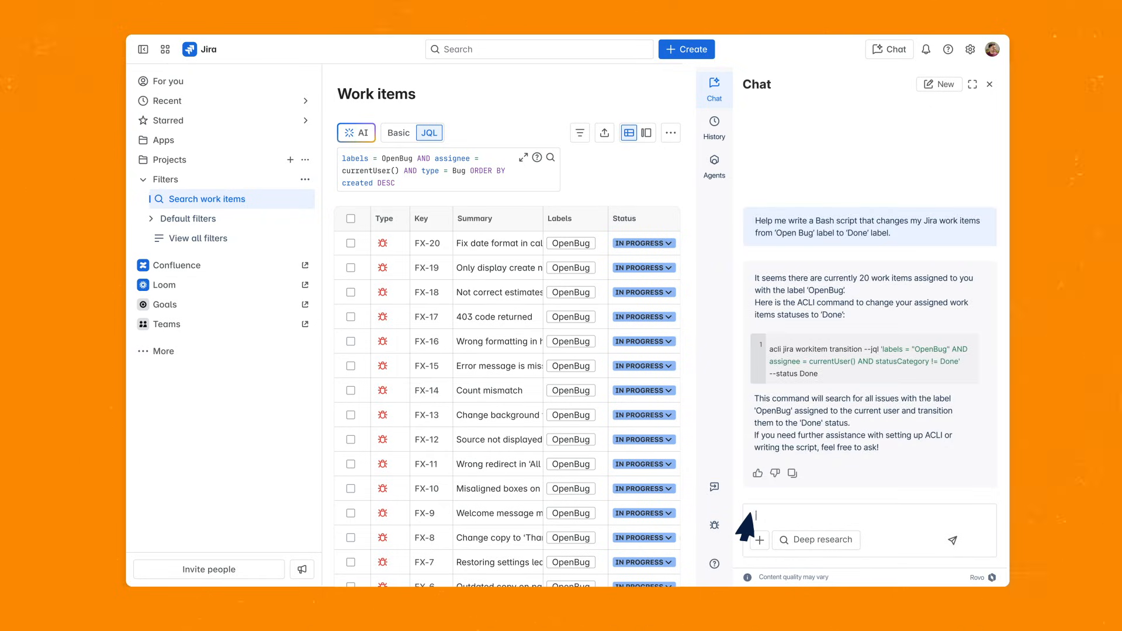